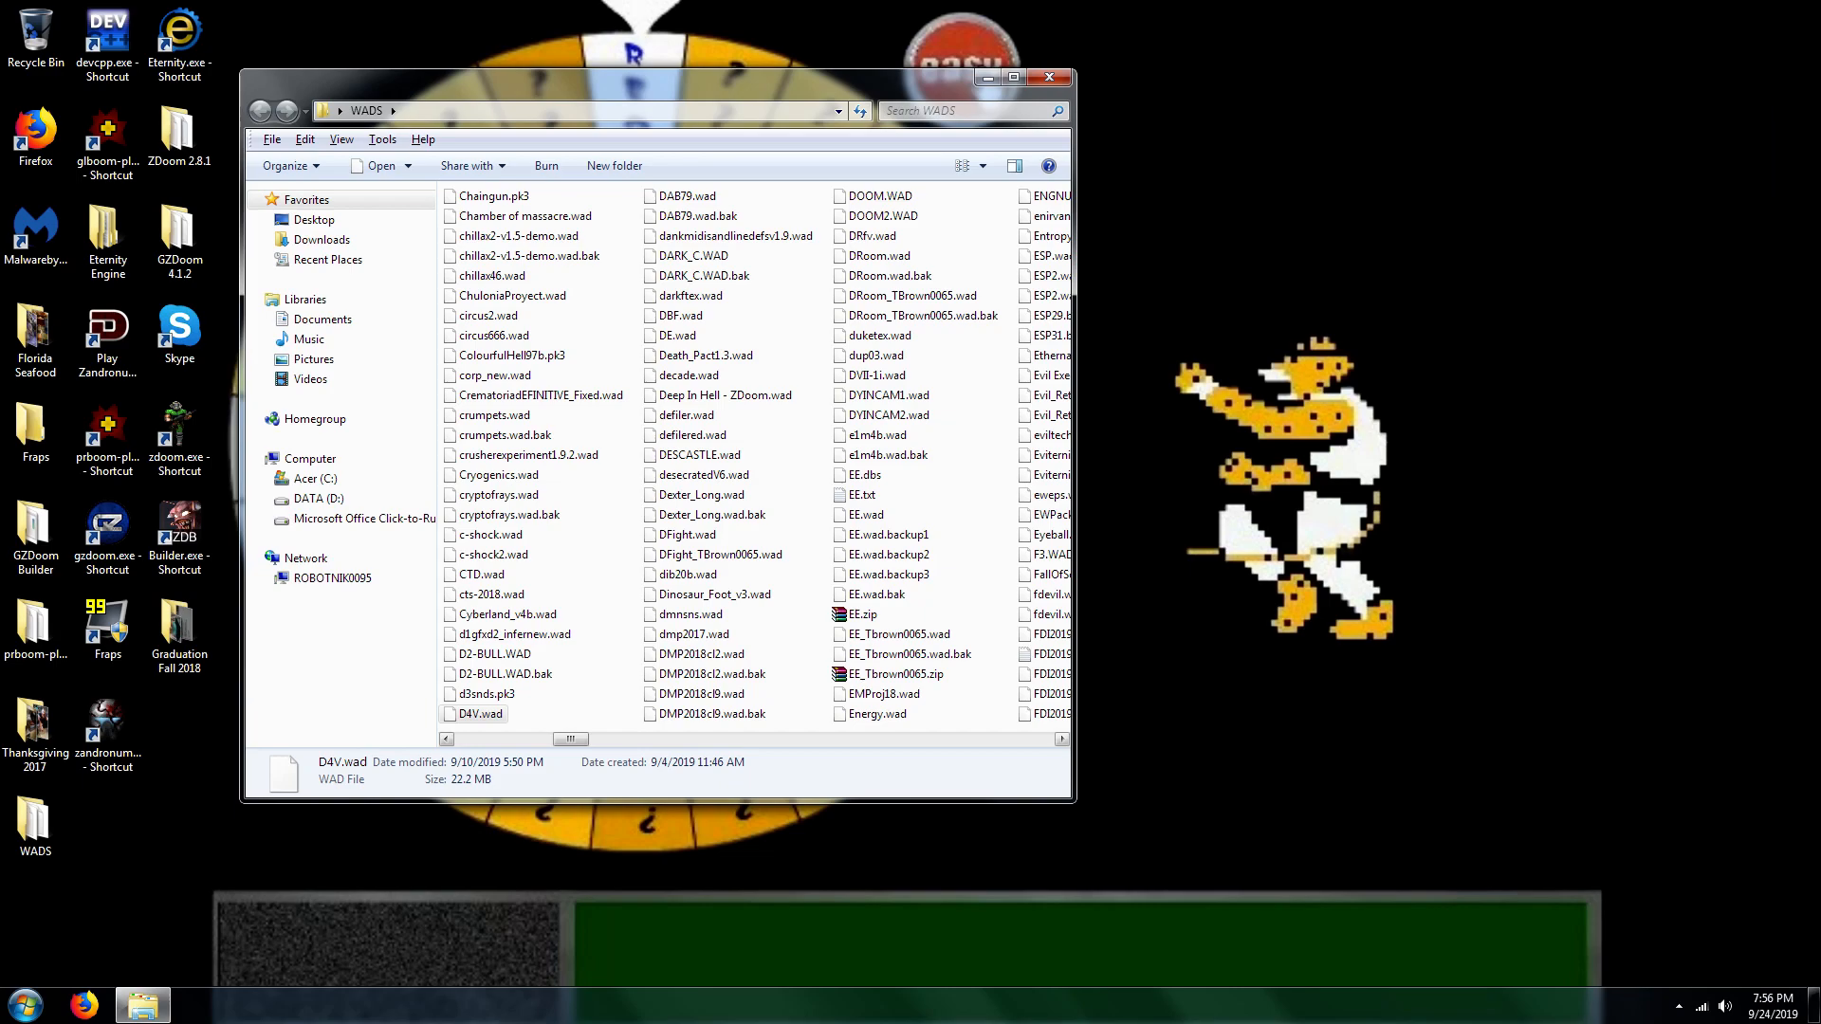
# Drag D4V.wad from the WADS folder onto the gzdoom.exe desktop shortcut.
pyautogui.click(482, 713)
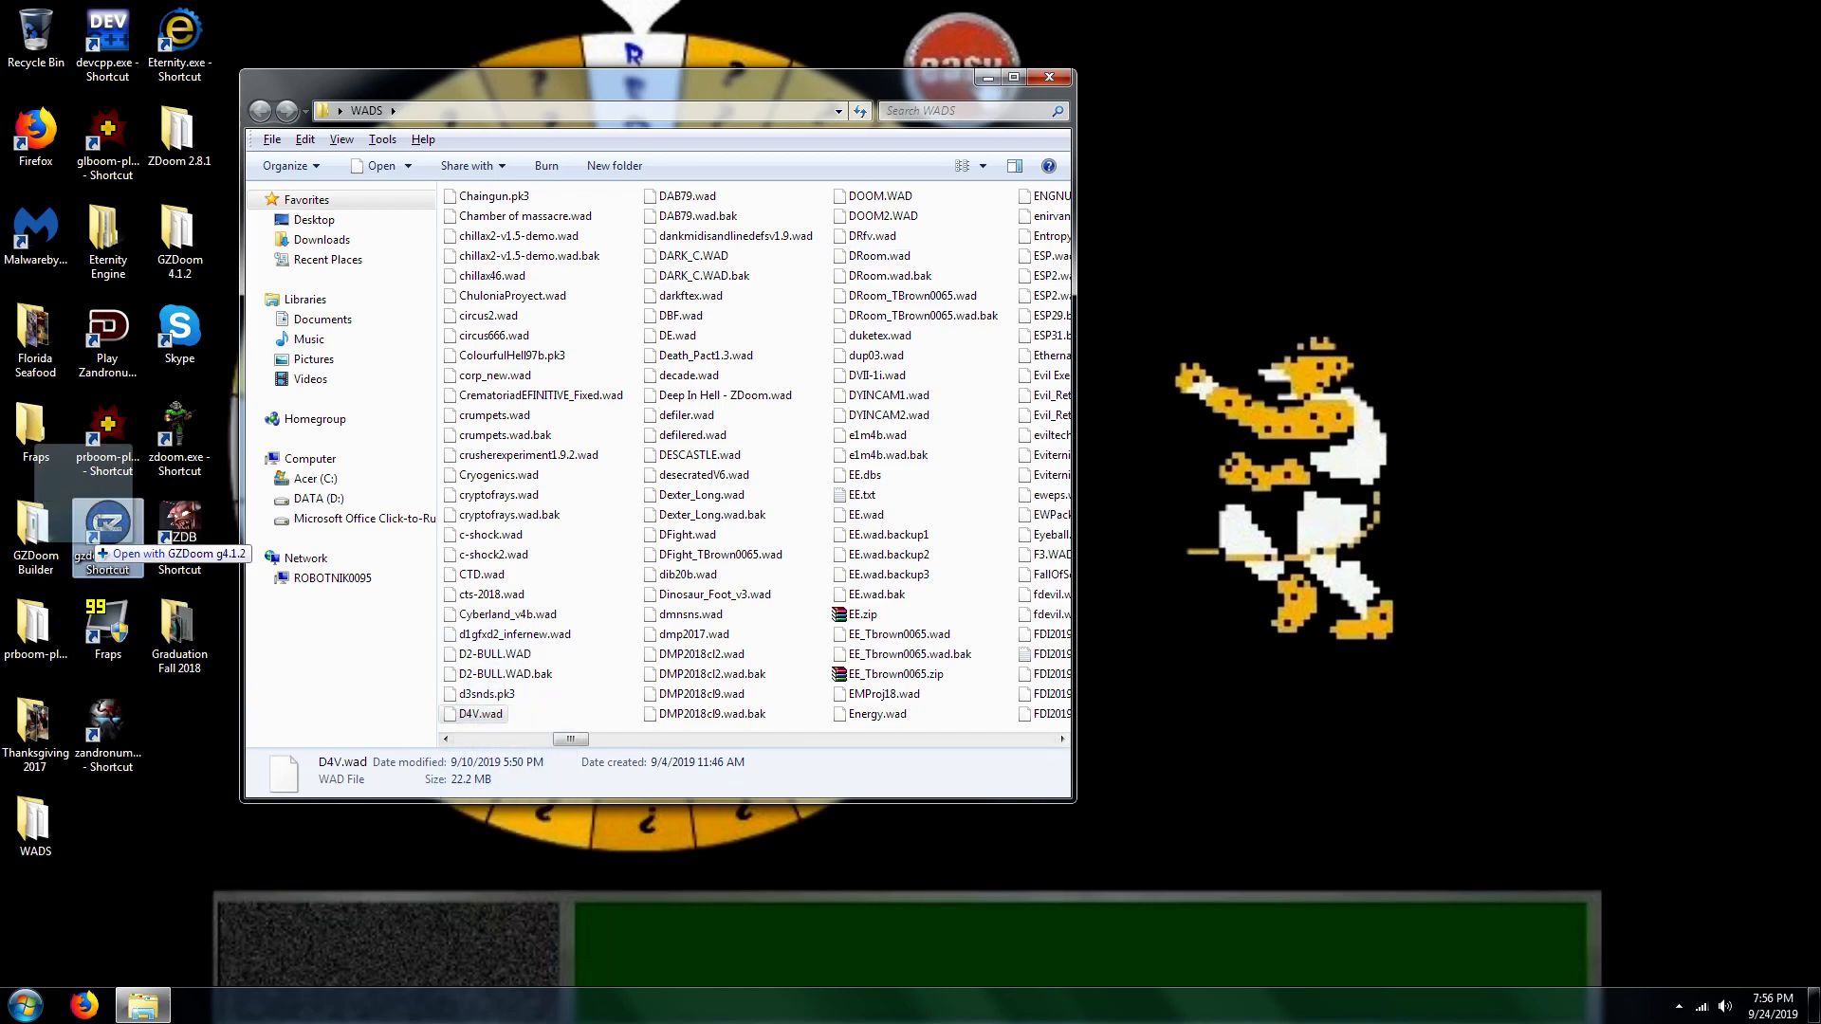
# Launch GZDoom with D4V.wad and allow it past the Open File security warning.
pyautogui.doubleClick(107, 529)
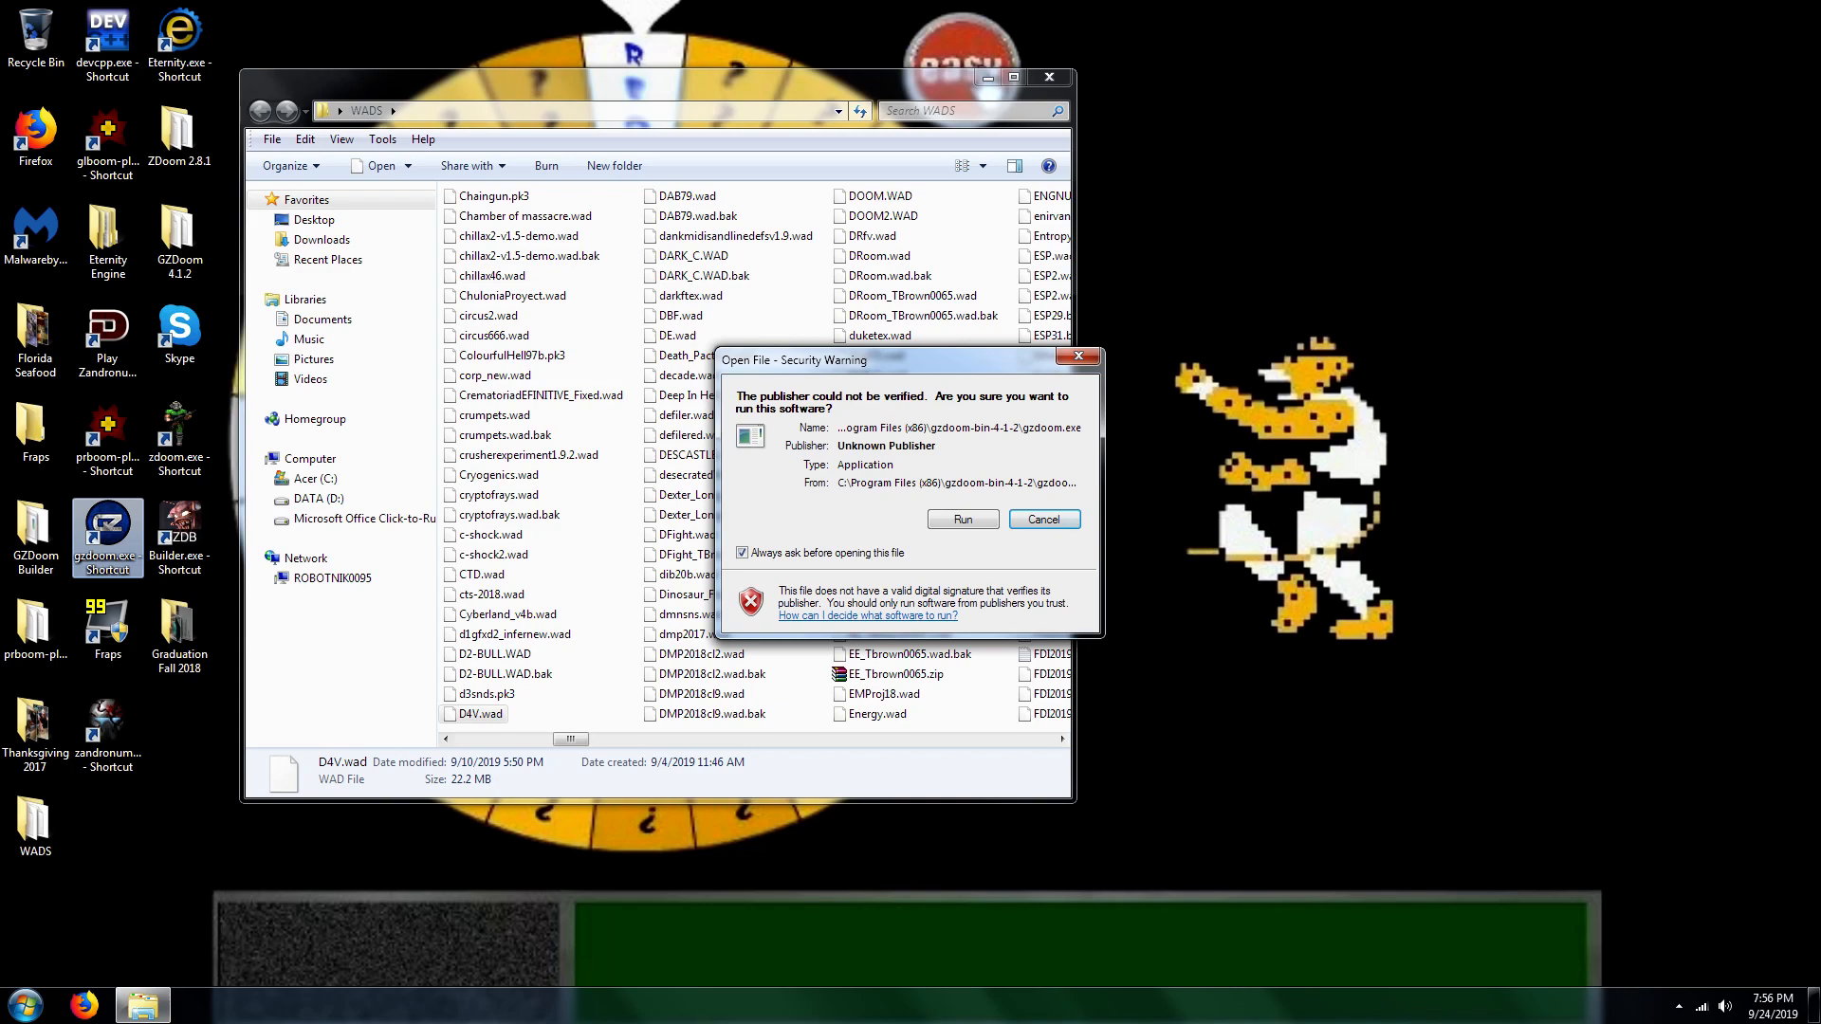
pyautogui.click(961, 518)
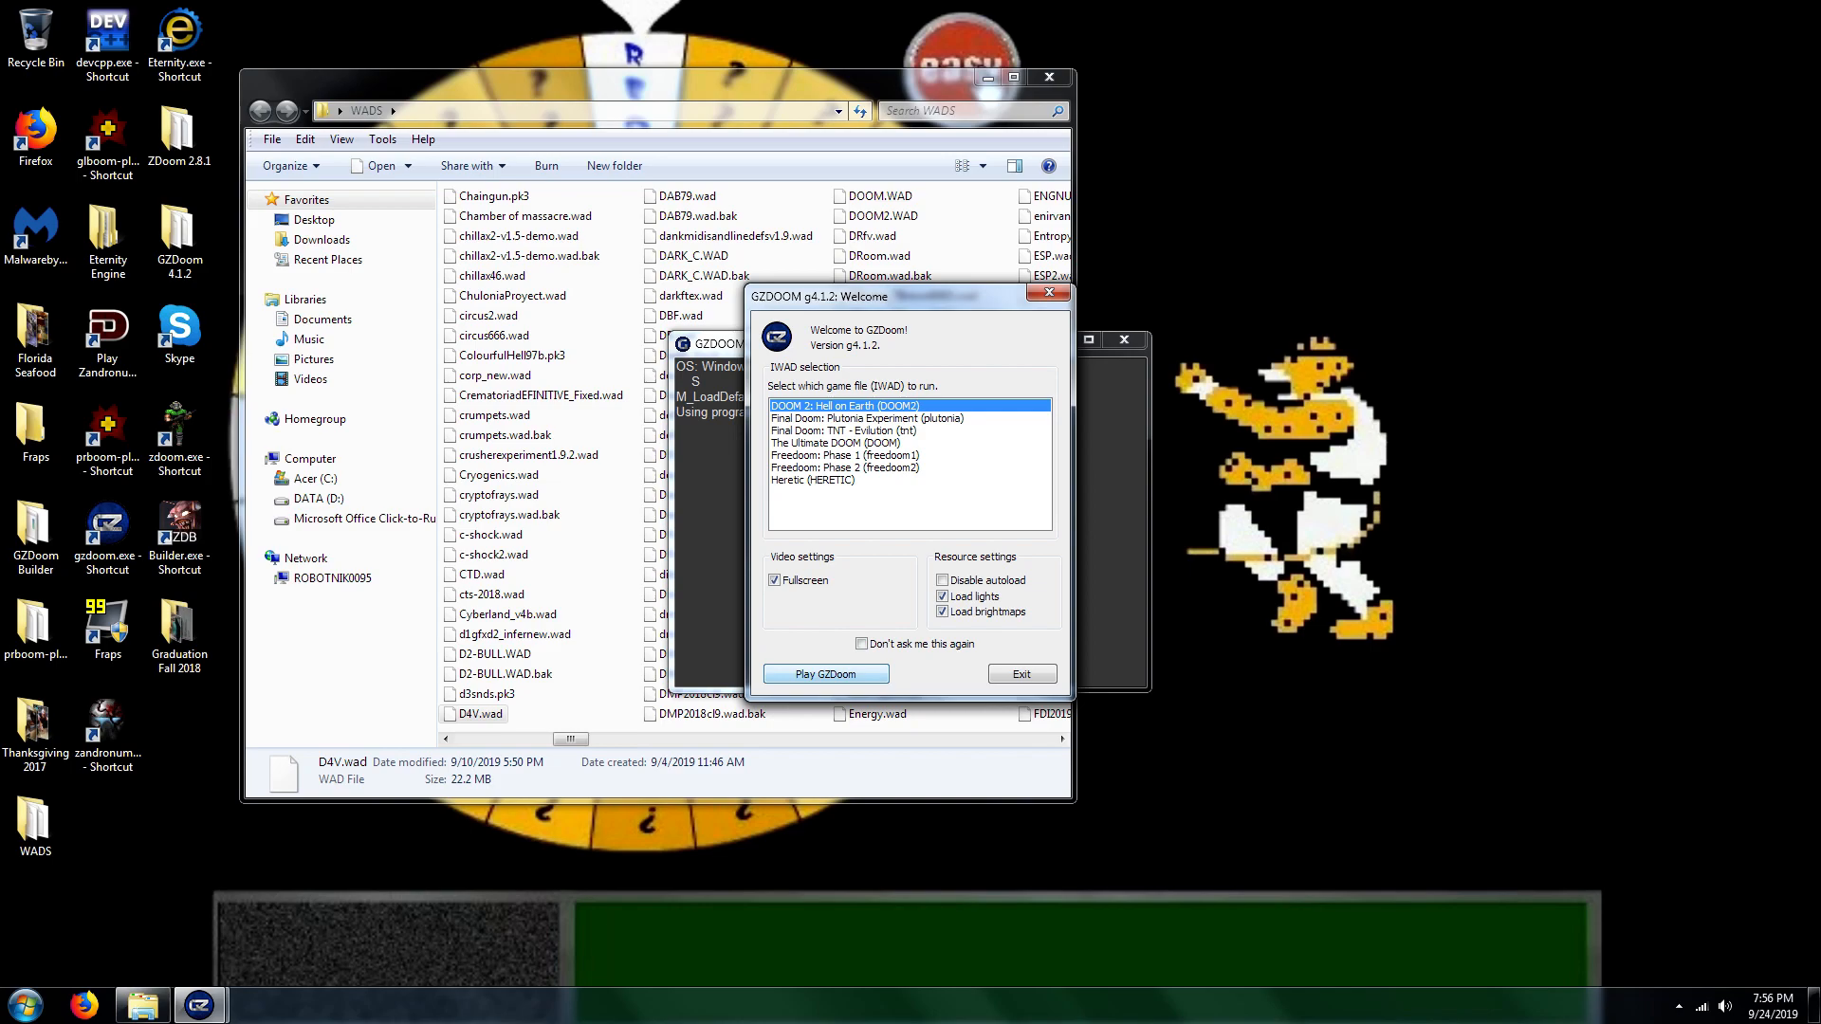
# Play DOOM 2: Hell on Earth and gun down the first demons with the chaingun.
pyautogui.click(826, 674)
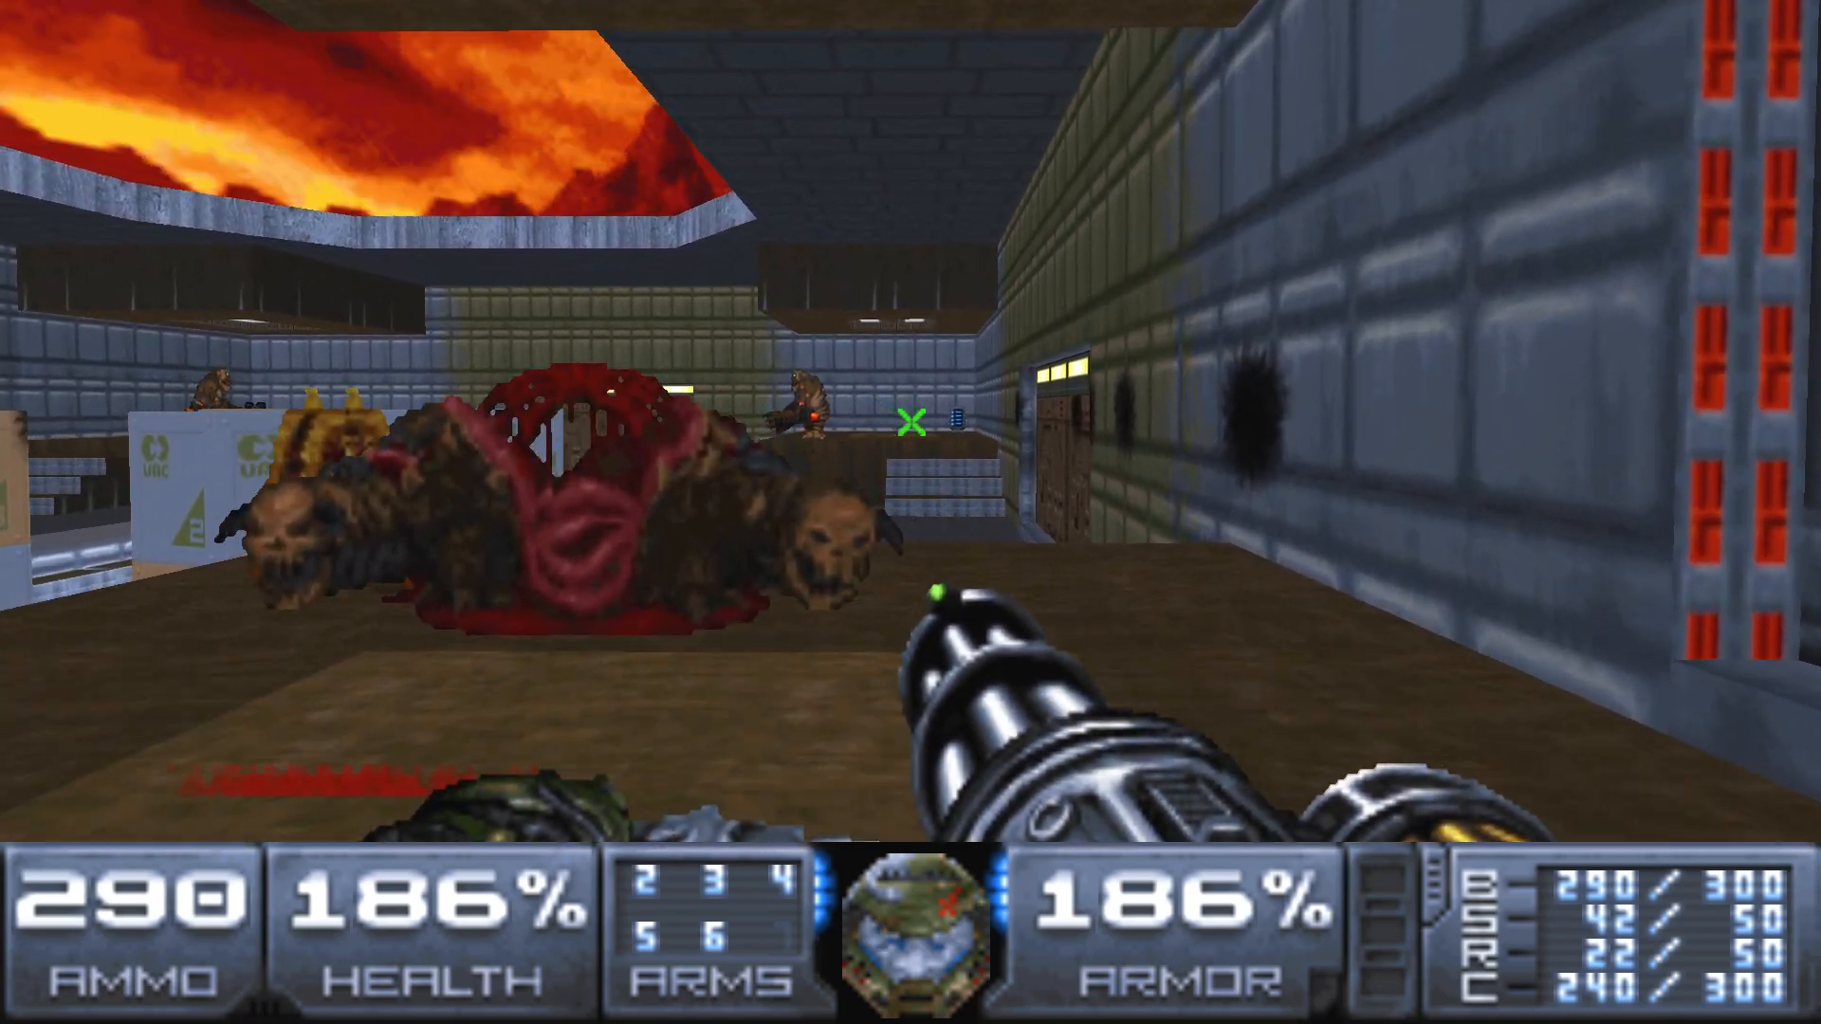
pyautogui.click(910, 426)
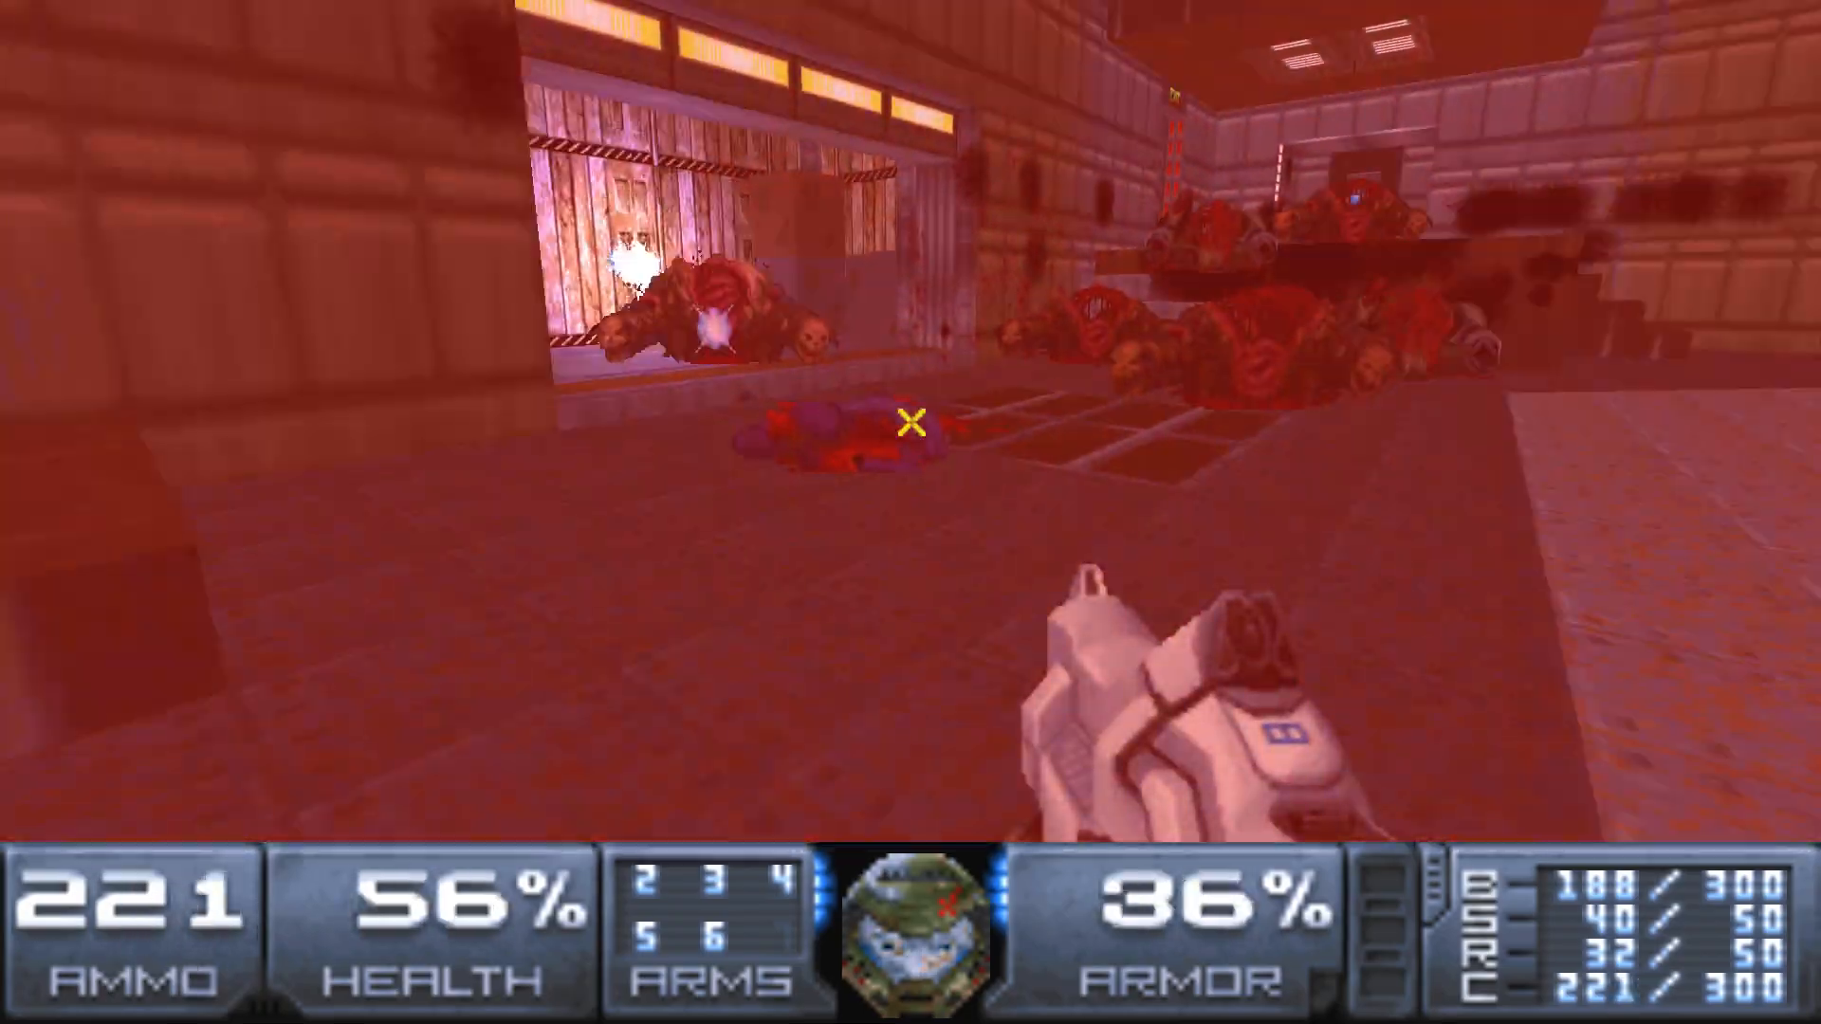
# Grab the armor bonuses for 101% armor and fire the plasma rifle at the corridor demon.
pyautogui.click(910, 421)
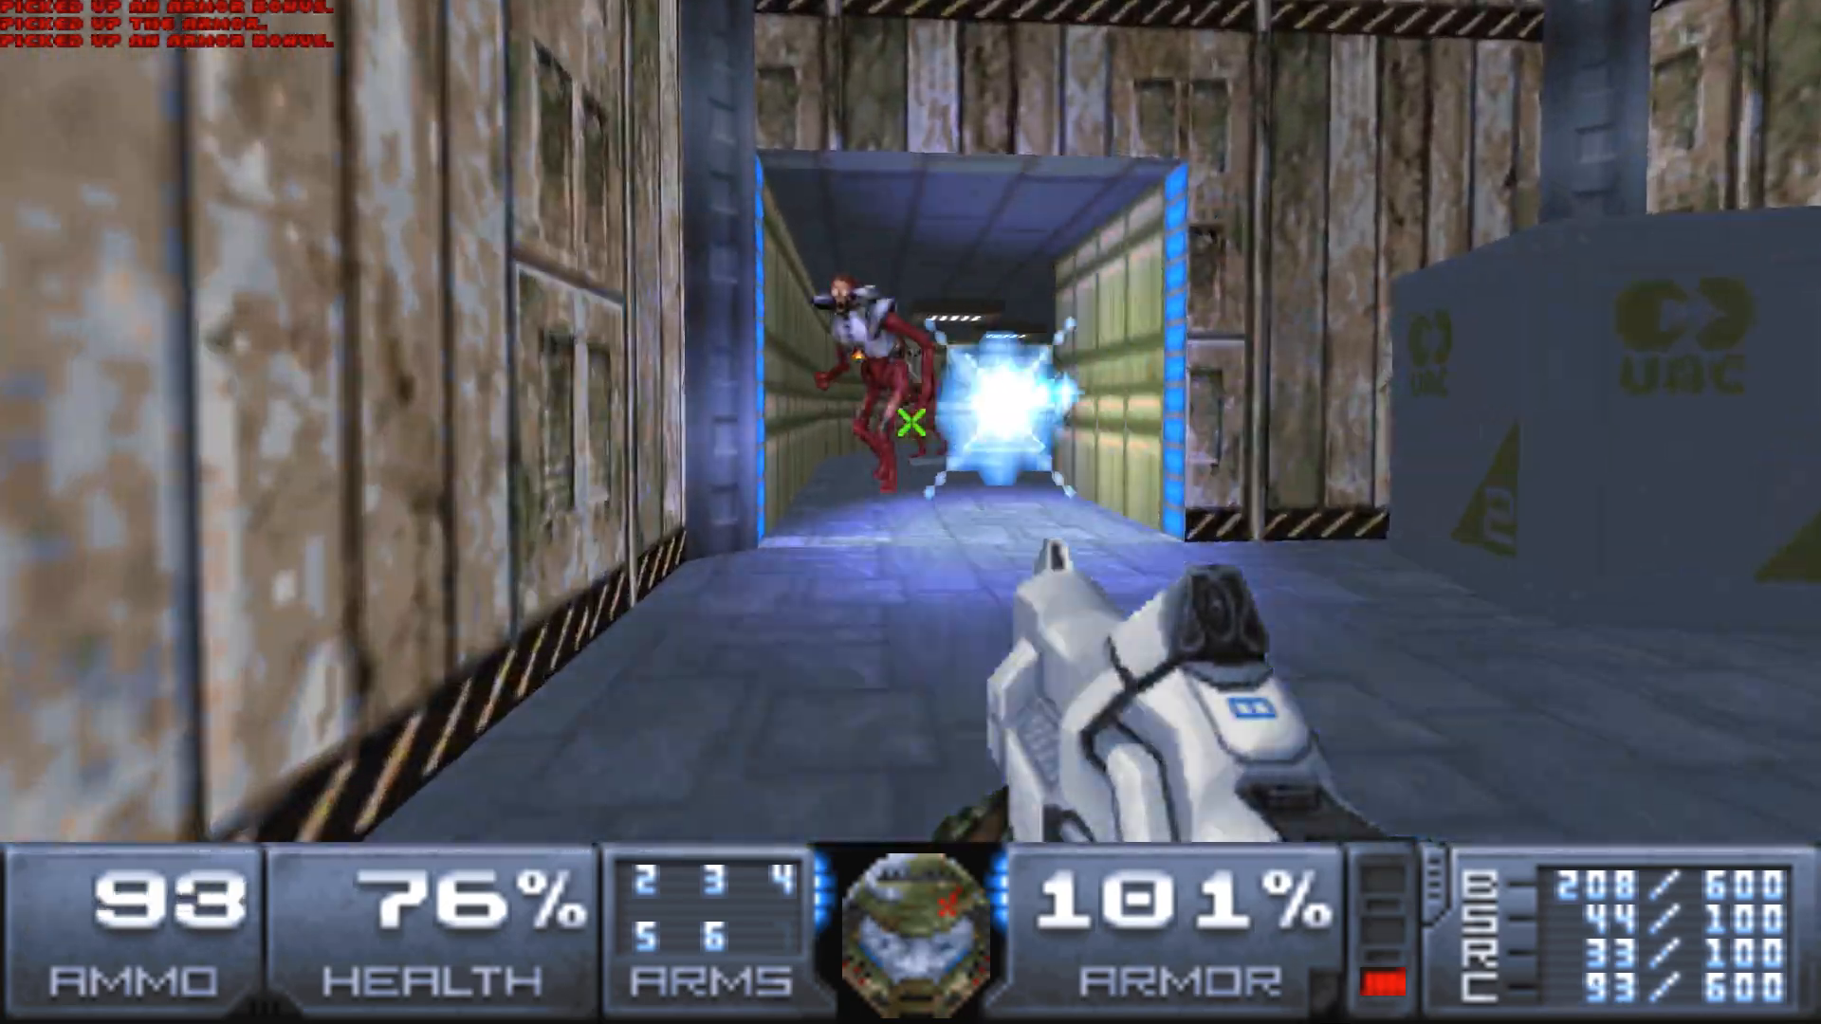
# Kill the corridor enemies, switch weapons, and rocket the monster on the ledge.
pyautogui.click(910, 430)
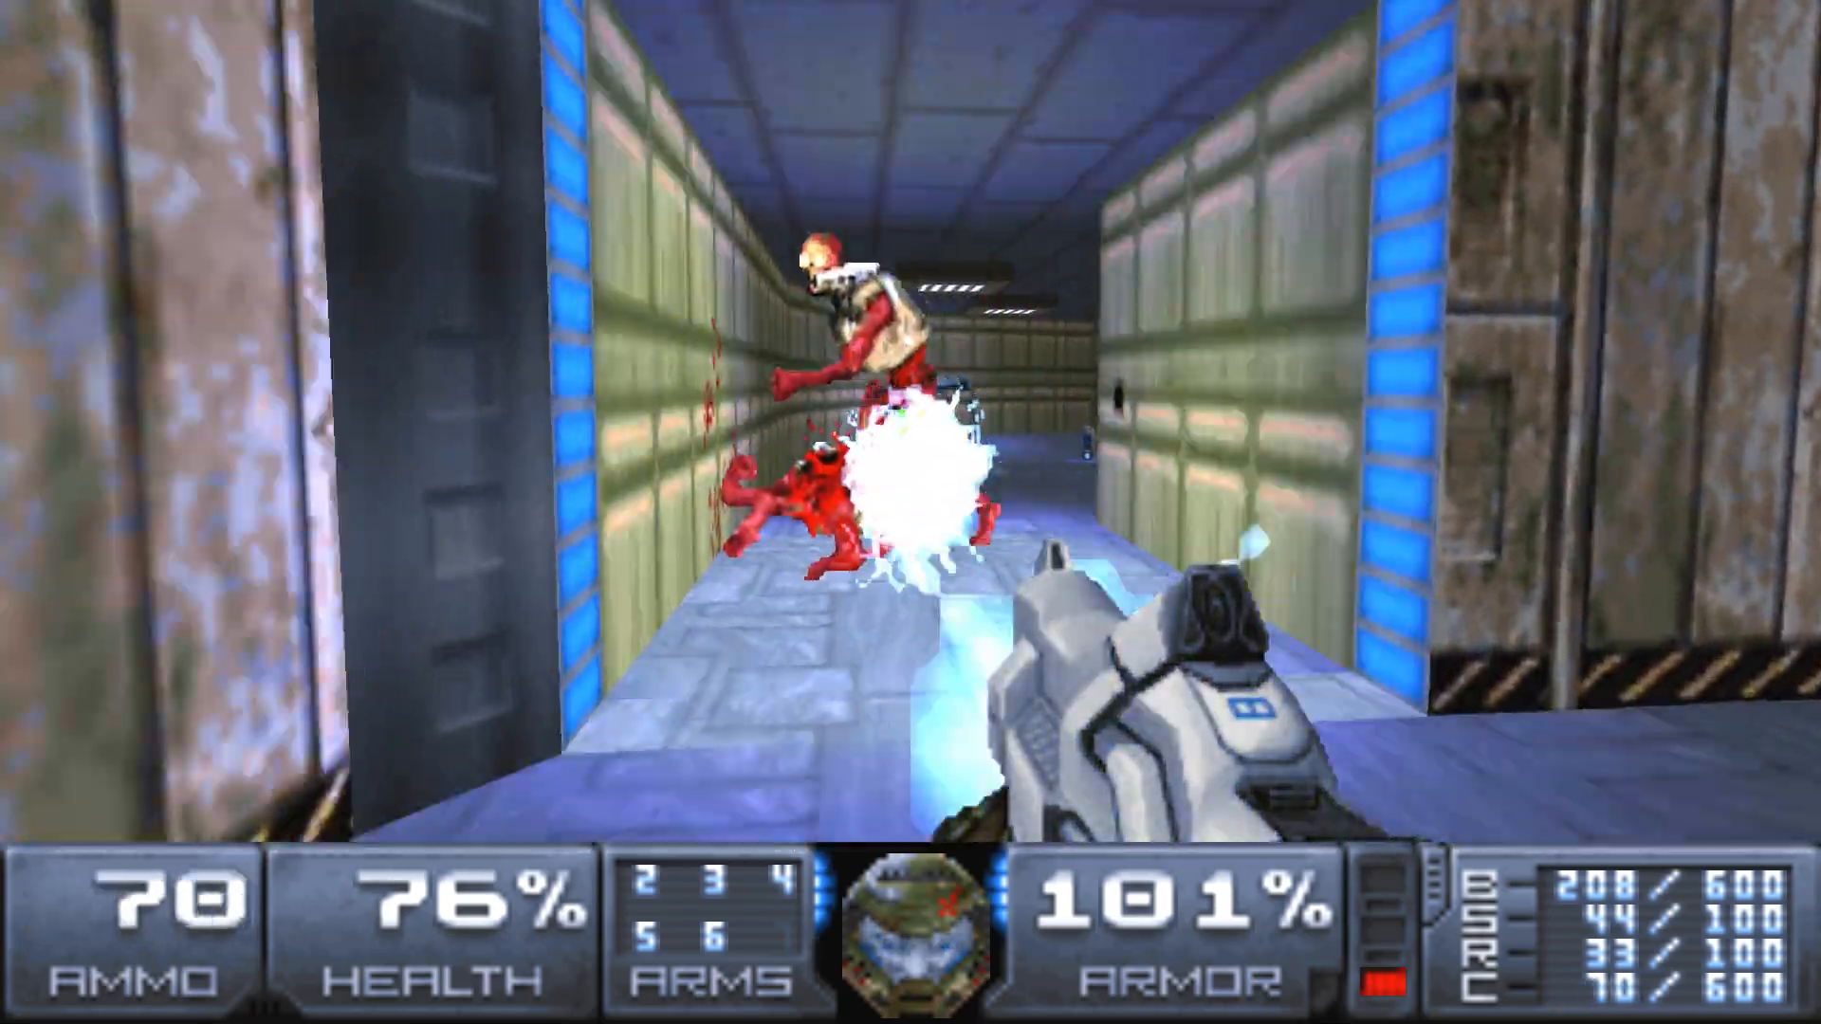
pyautogui.click(911, 512)
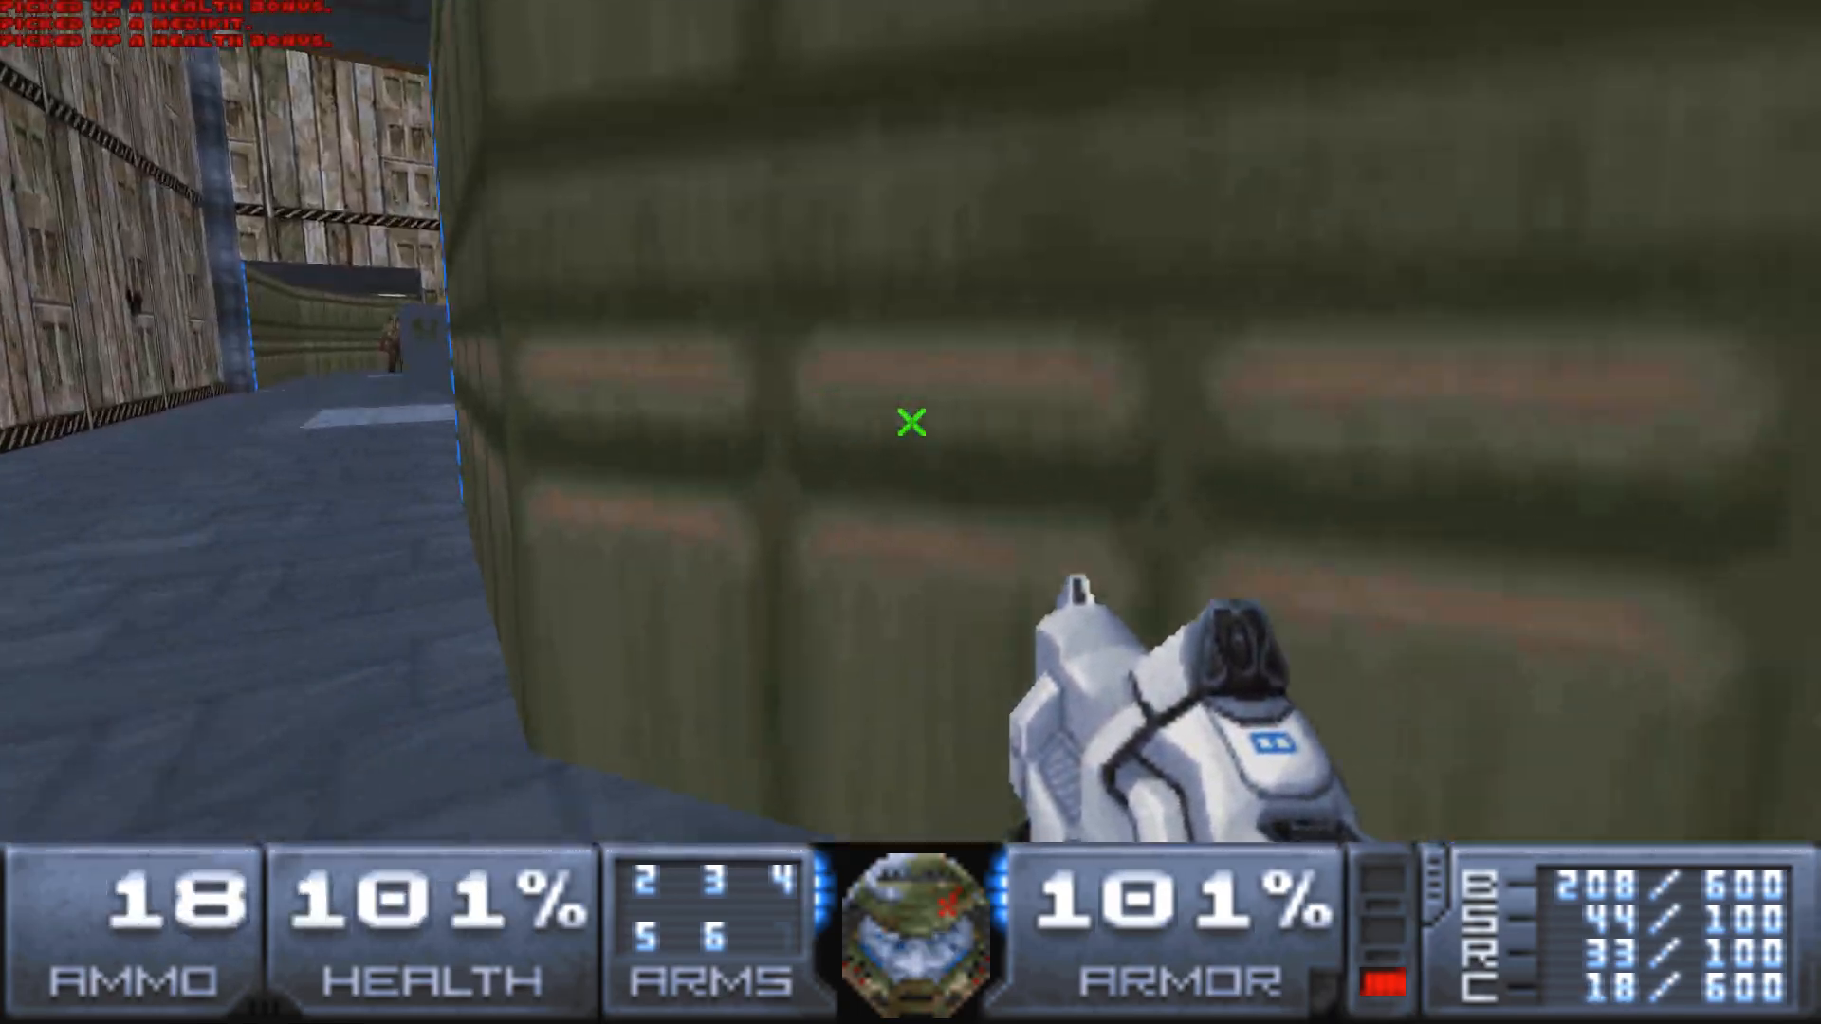
pyautogui.click(911, 423)
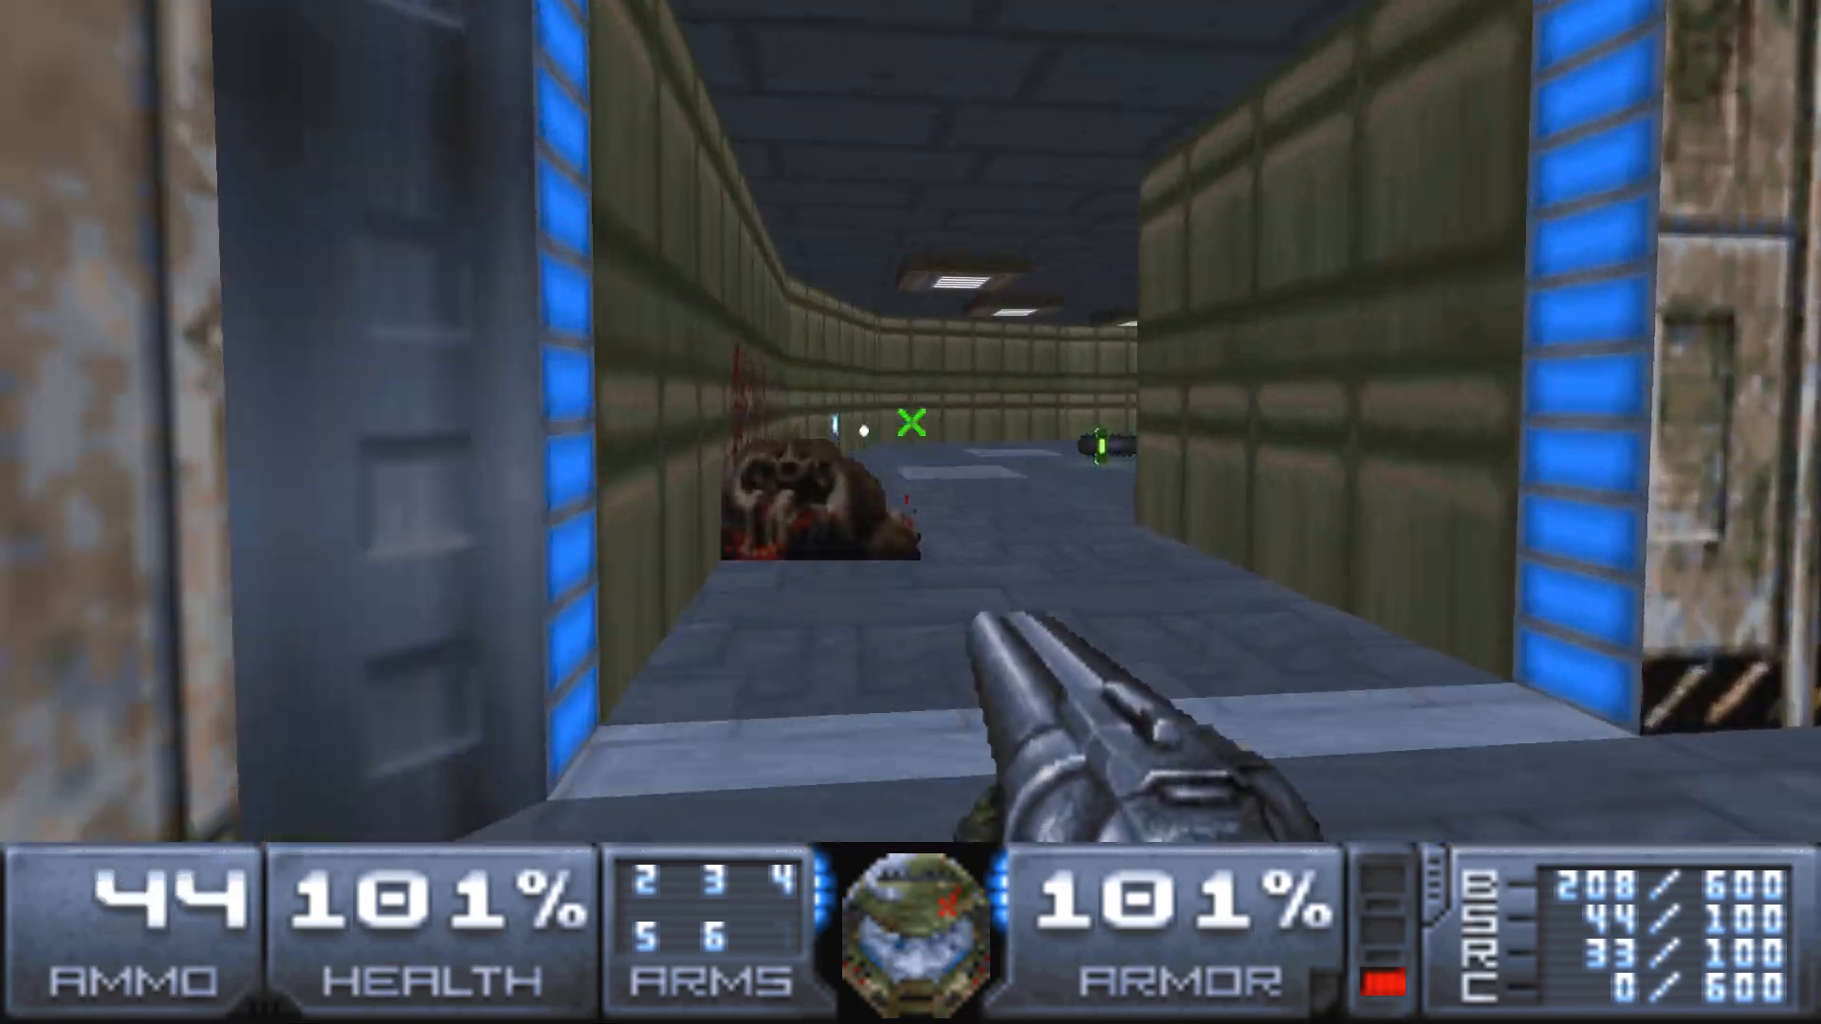
pyautogui.press('Tab')
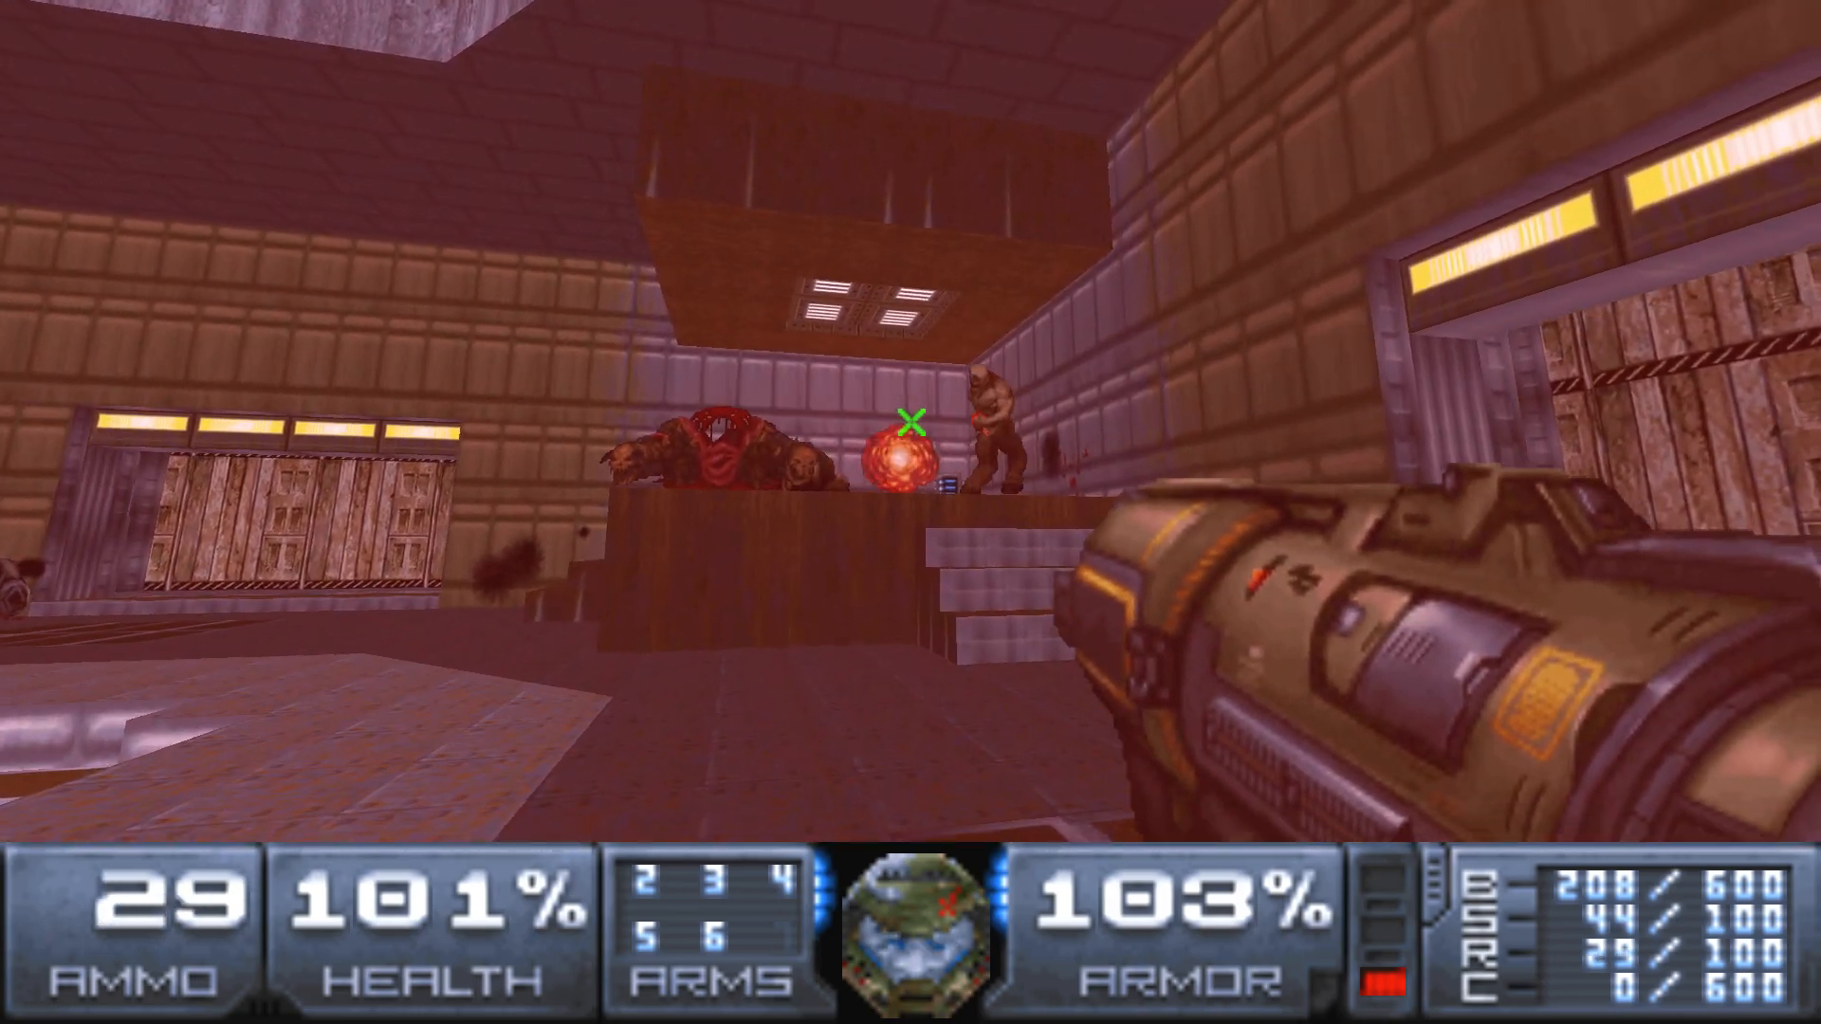
pyautogui.click(911, 418)
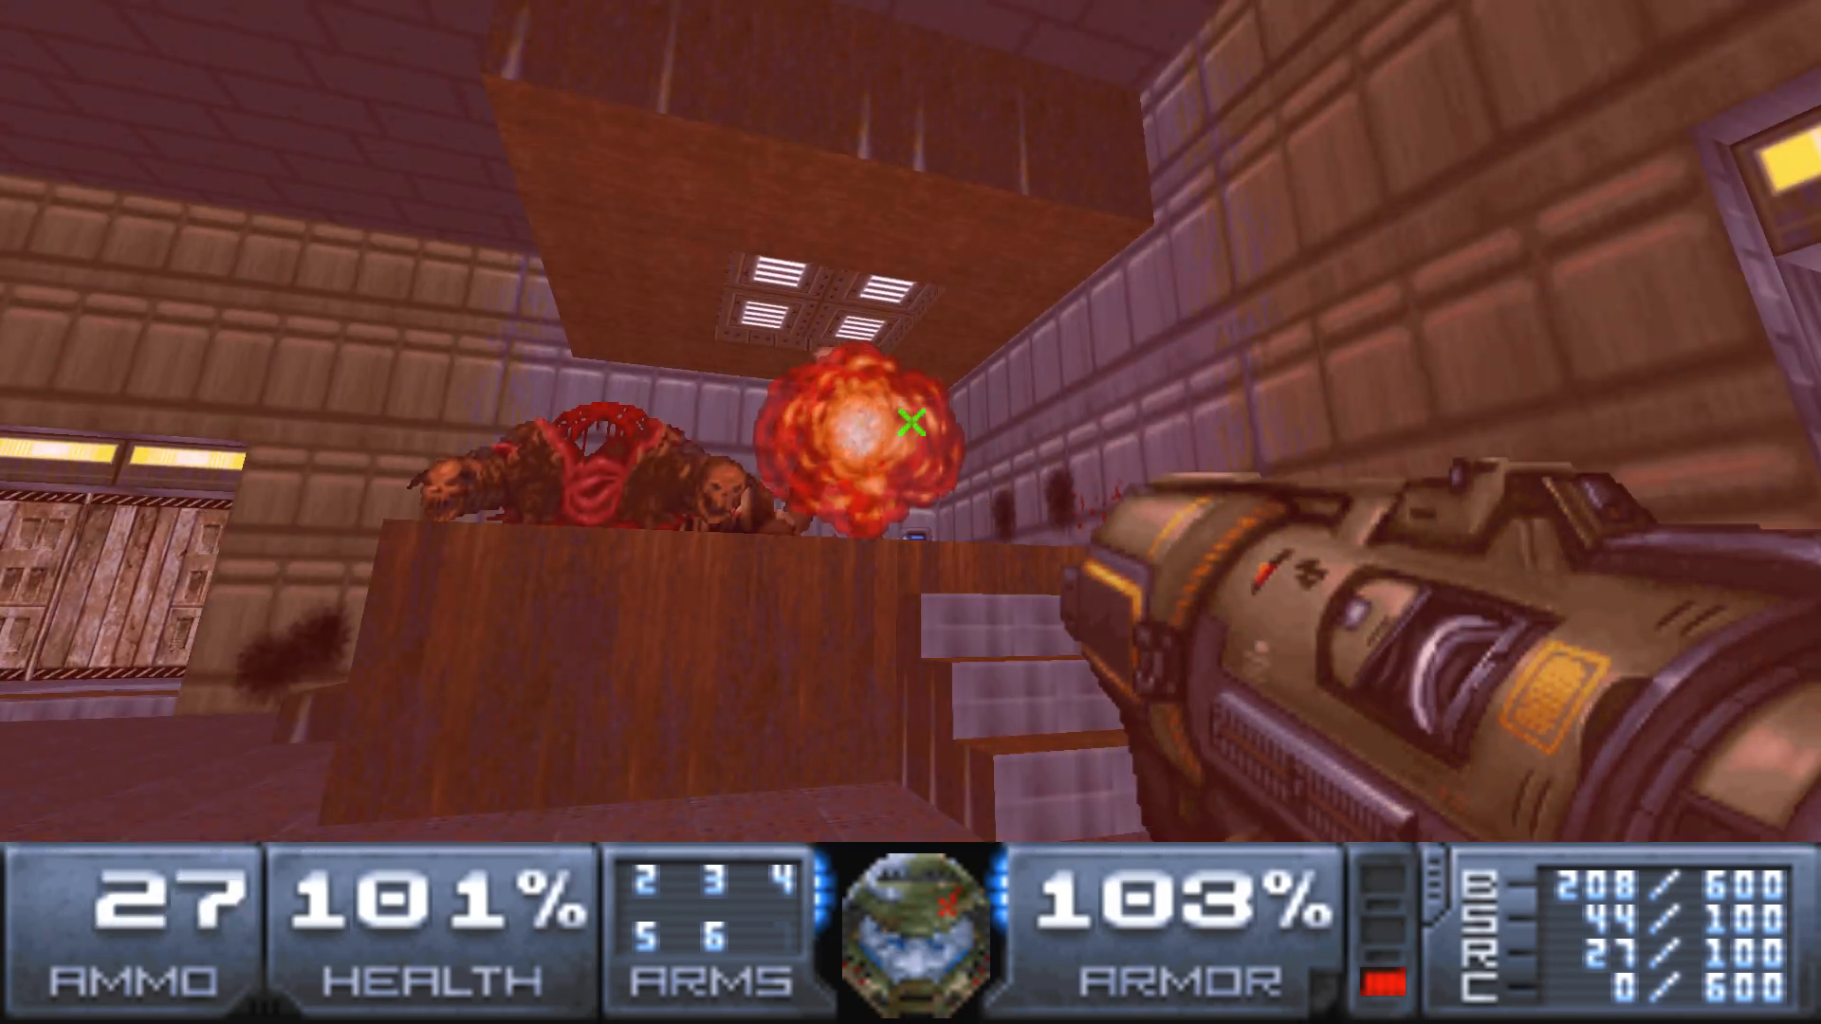